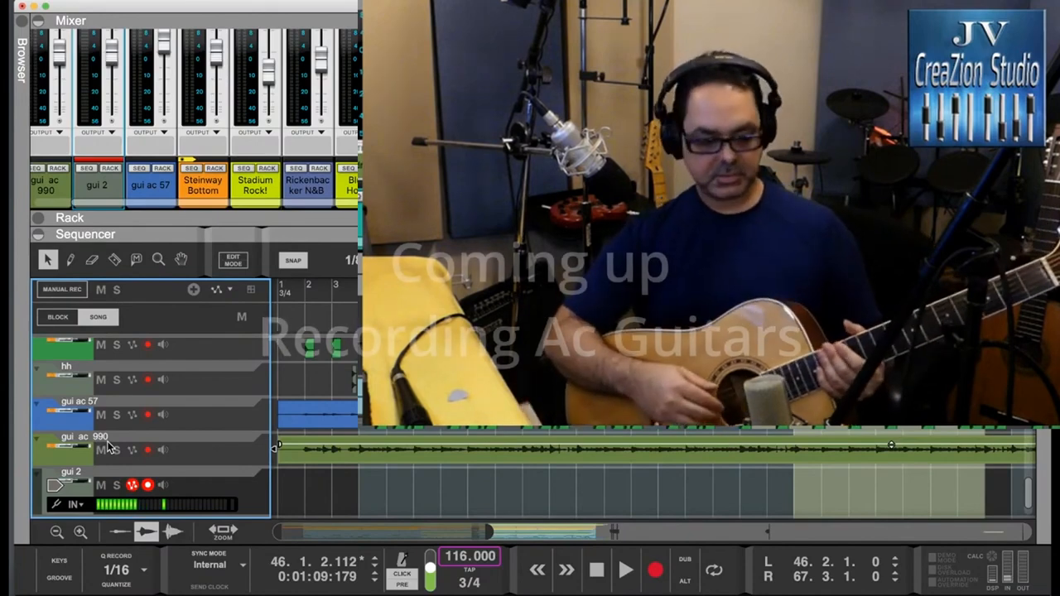
Step: Play the song to hear the kick and snare tracks, then stop around bar 11
{"action": "left_click", "coordinate": [653, 566]}
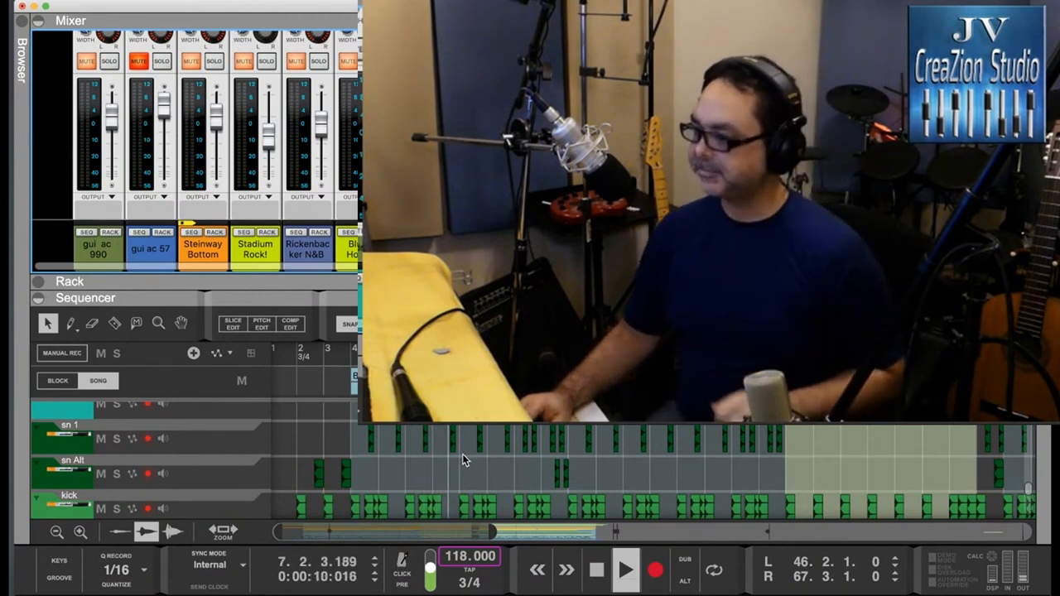
{"action": "left_click", "coordinate": [591, 570]}
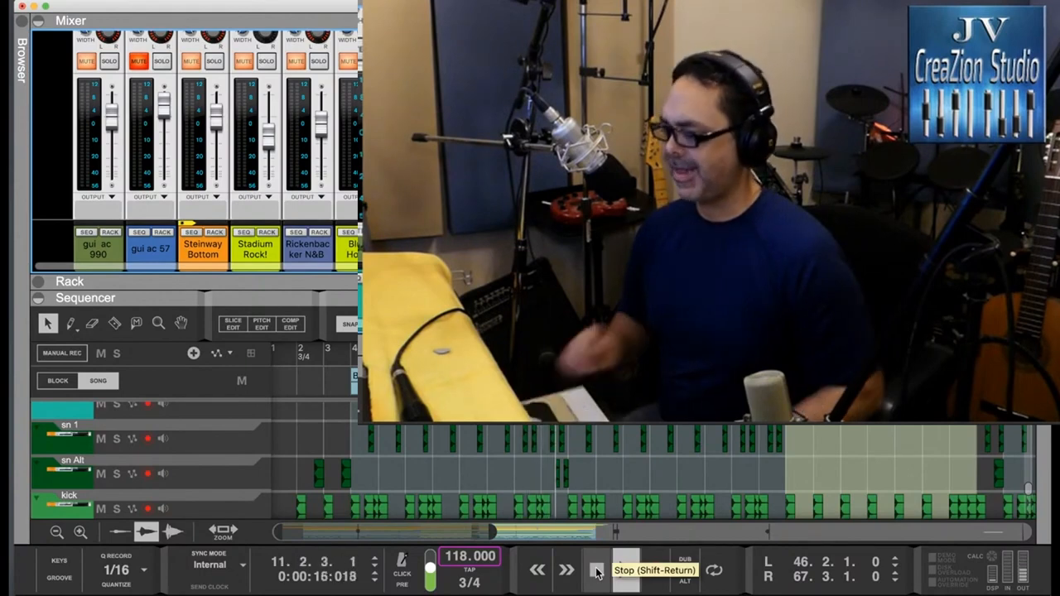
{"action": "left_click", "coordinate": [593, 570]}
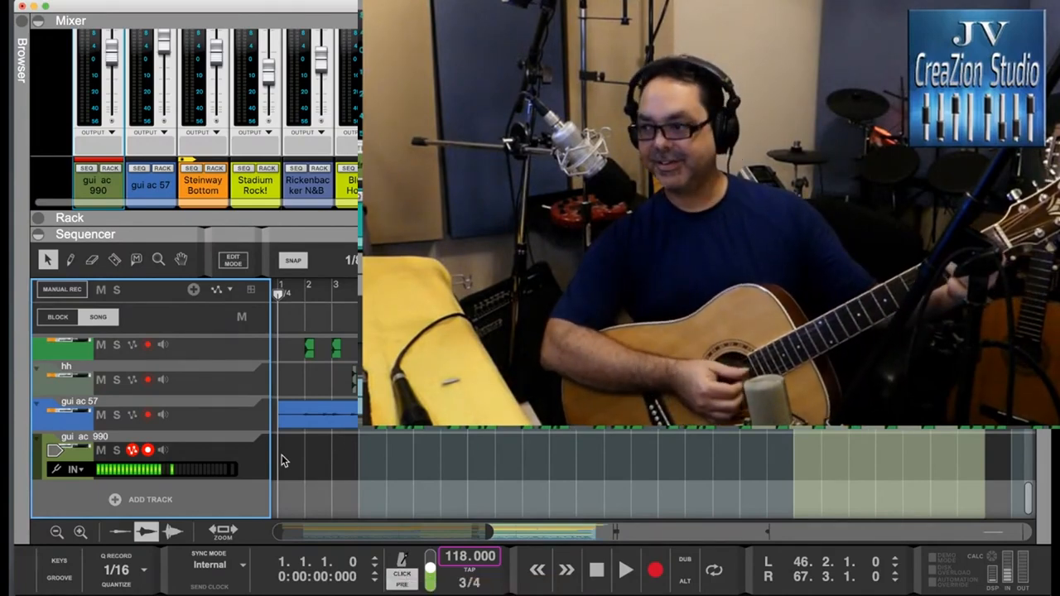
{"action": "mouse_move", "coordinate": [305, 334]}
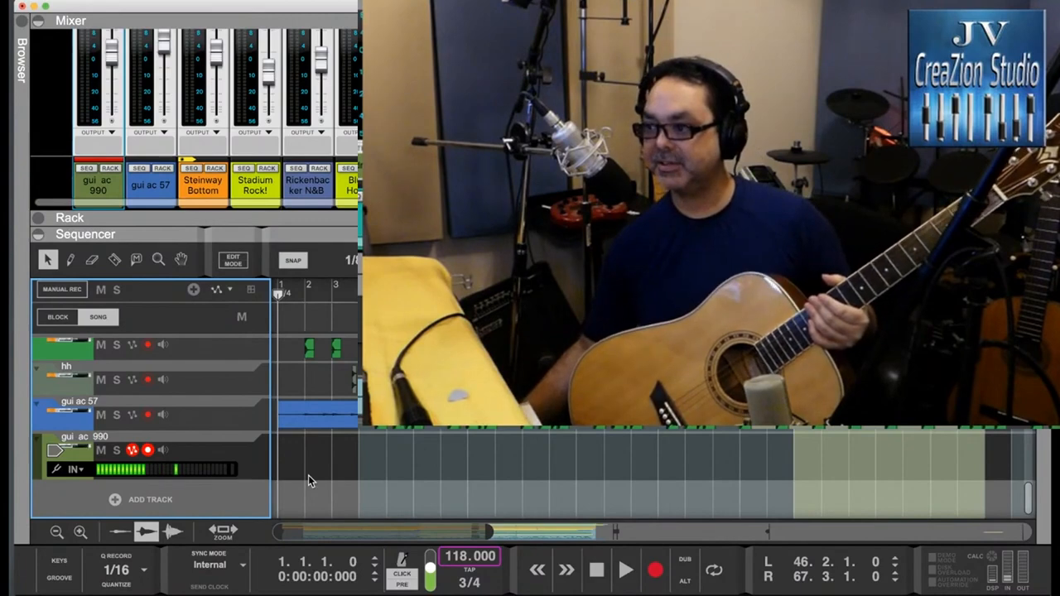
{"action": "mouse_move", "coordinate": [652, 567]}
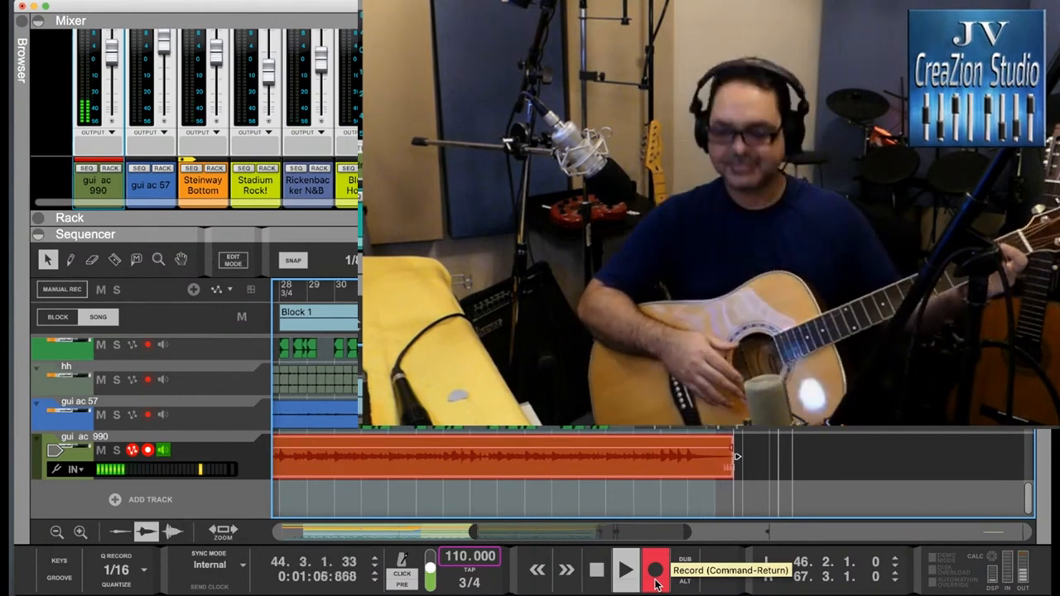
Step: End recording of the first acoustic guitar take on the 'gui ac 990' track
{"action": "left_click", "coordinate": [654, 579]}
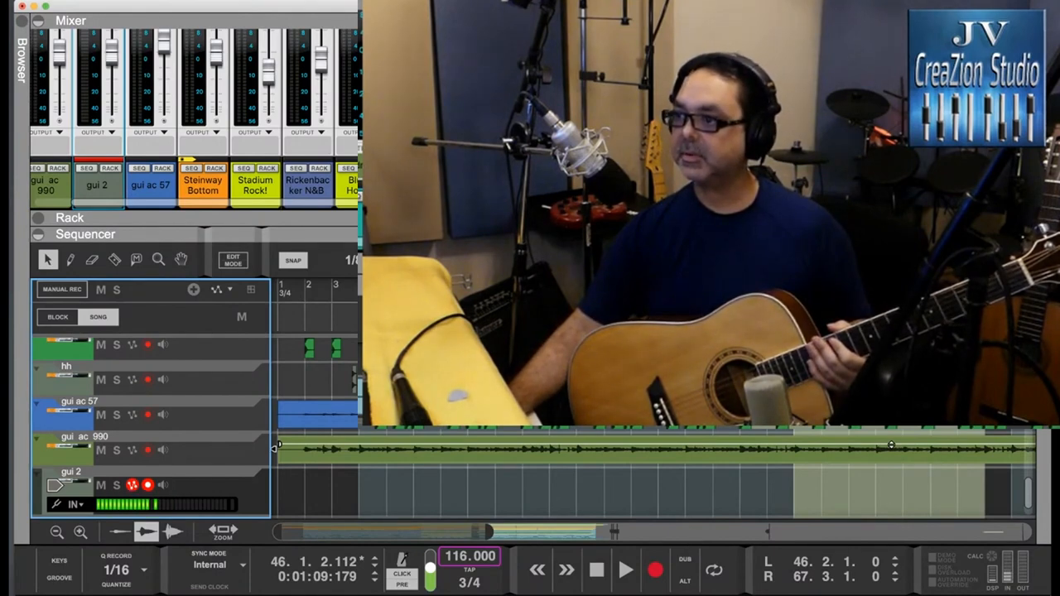
Step: Return the song position to bar 1 with the armed 'gui 2' track ready
{"action": "left_click", "coordinate": [593, 567]}
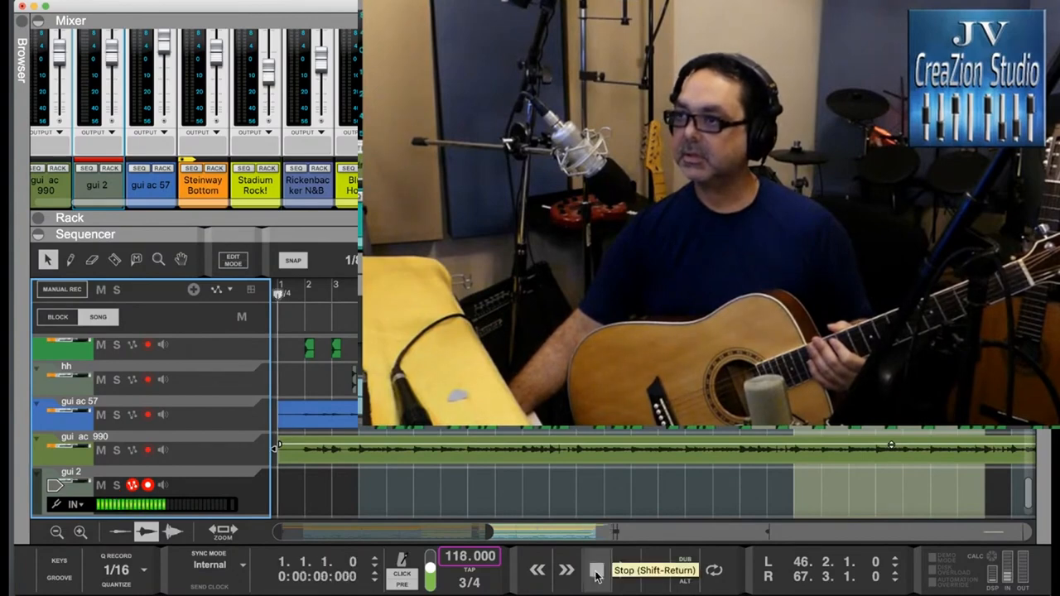
{"action": "left_click", "coordinate": [593, 567]}
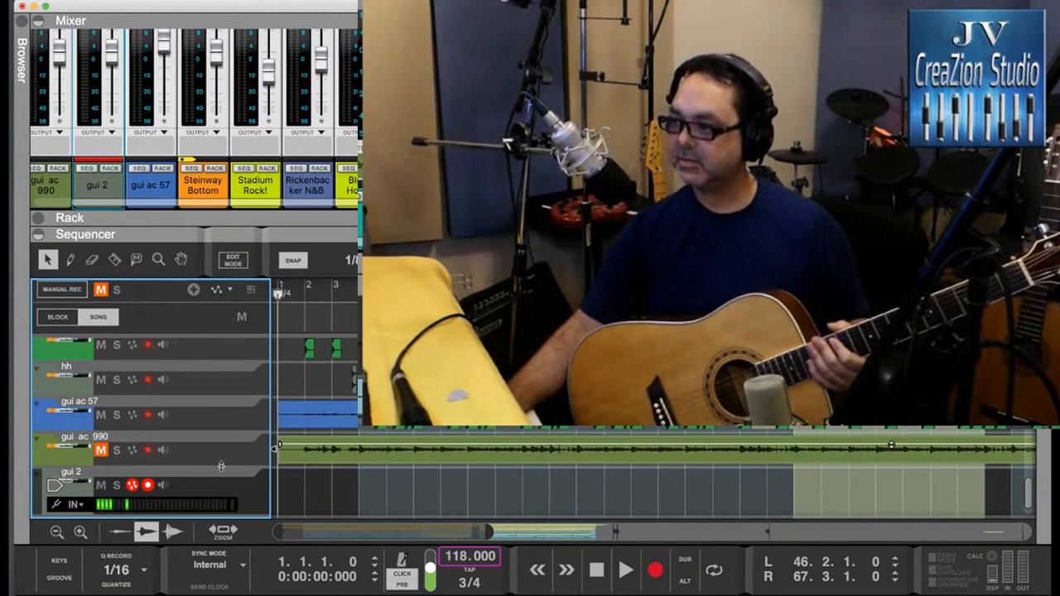
Step: Start recording the second guitar take onto 'gui 2' along with drums and first guitar
{"action": "left_click", "coordinate": [652, 583]}
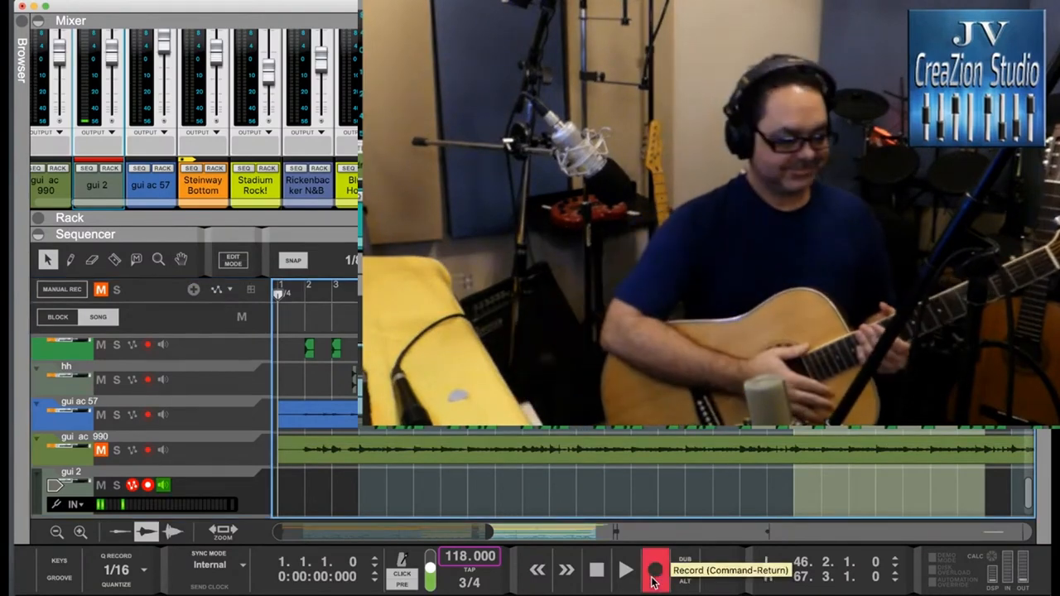
{"action": "left_click", "coordinate": [652, 579]}
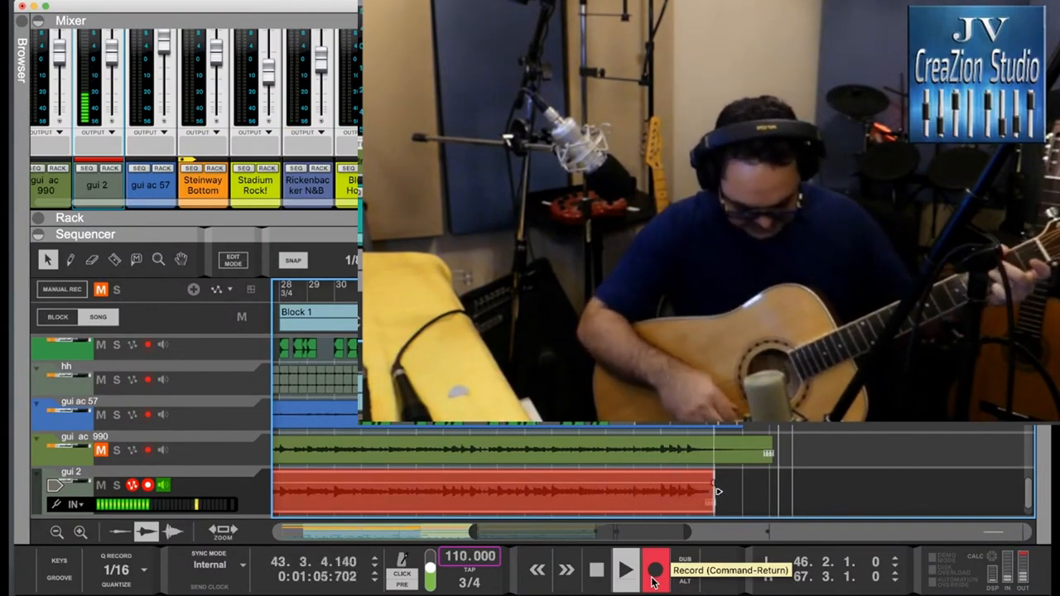
Step: Stop recording so the second guitar take becomes a clip on 'gui 2'
{"action": "left_click", "coordinate": [653, 583]}
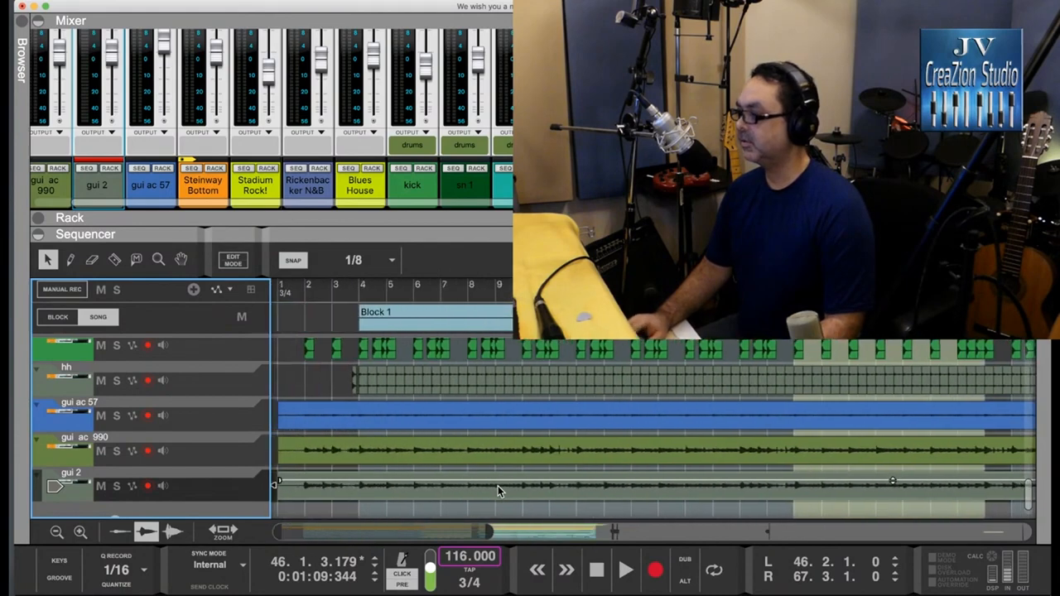
{"action": "mouse_move", "coordinate": [364, 493]}
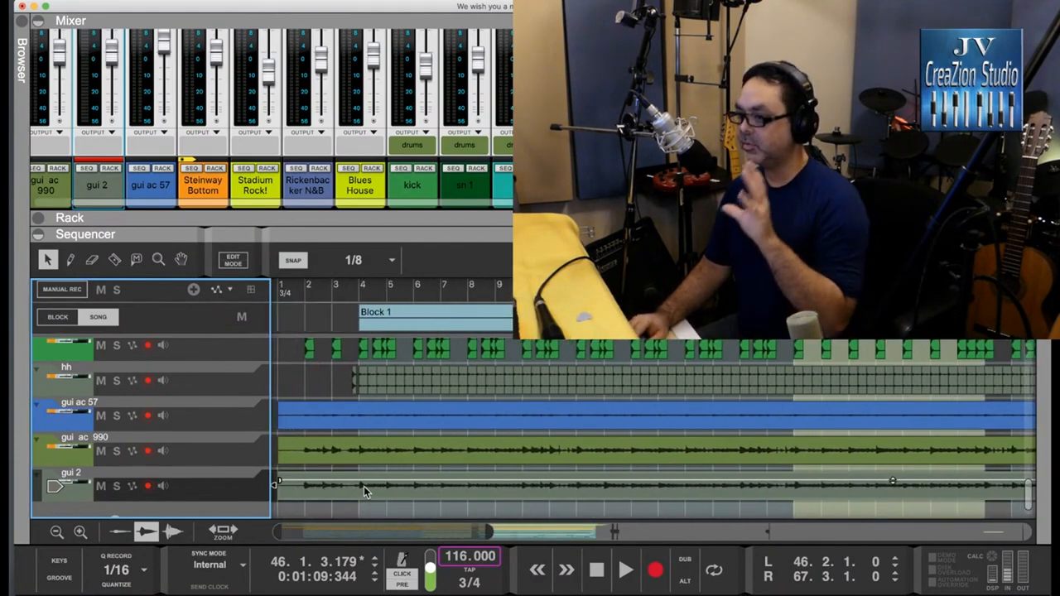
{"action": "mouse_move", "coordinate": [335, 467]}
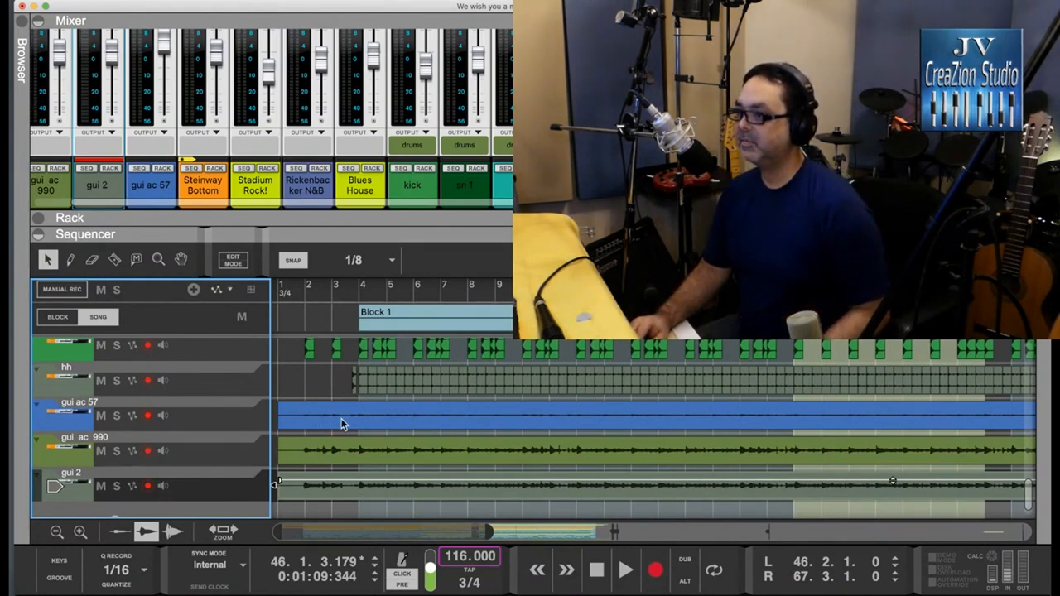
{"action": "mouse_move", "coordinate": [325, 437]}
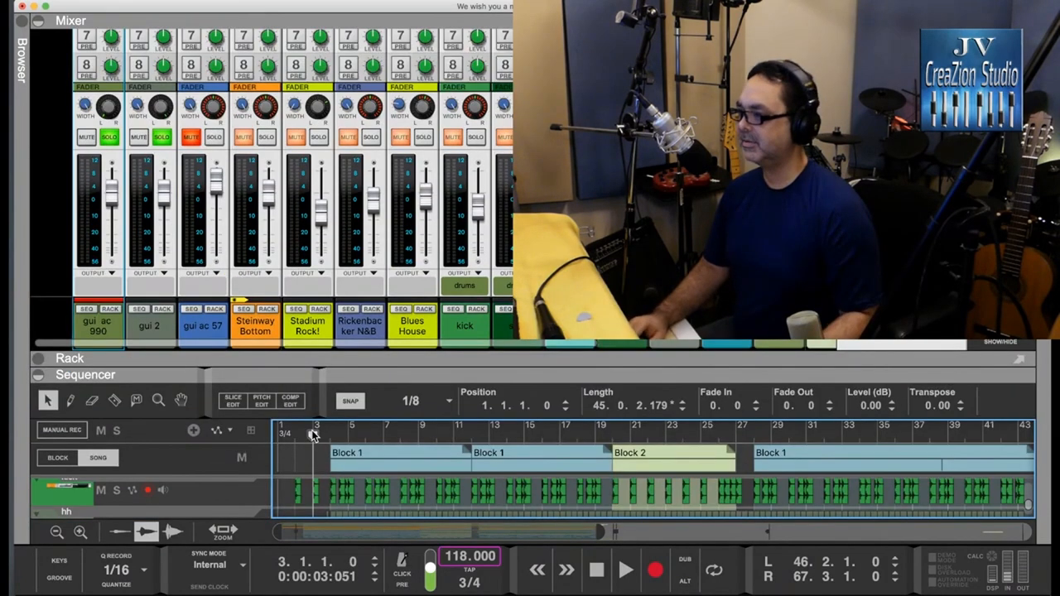
Step: Start playback from near bar 1 with drums and both guitar takes
{"action": "left_click", "coordinate": [623, 570]}
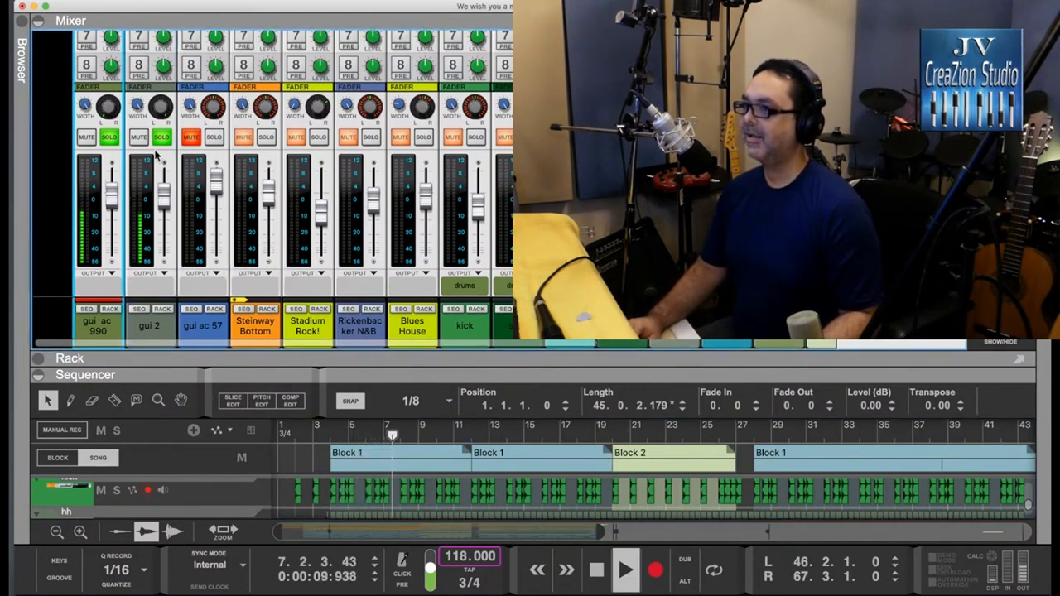
{"action": "left_click", "coordinate": [106, 136]}
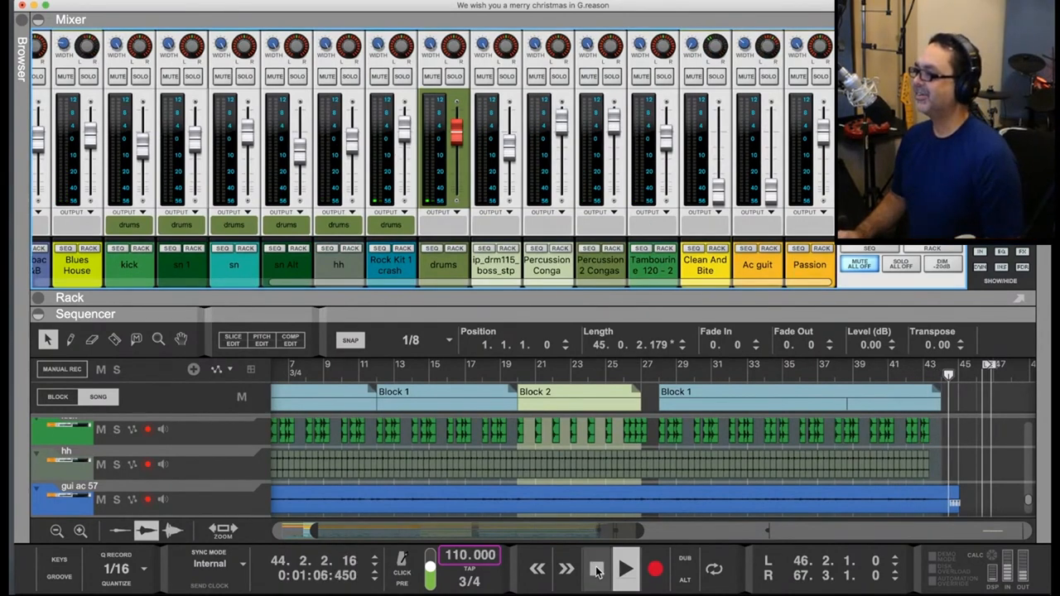
Step: Stop playback at the song's ending around bar 46
{"action": "left_click", "coordinate": [626, 569]}
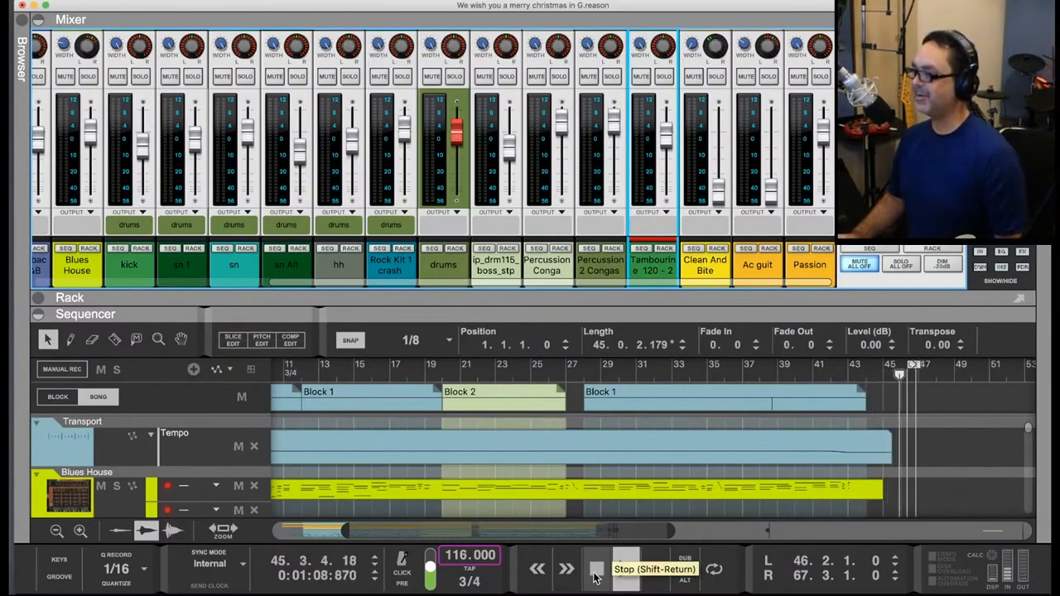
{"action": "left_click", "coordinate": [593, 569]}
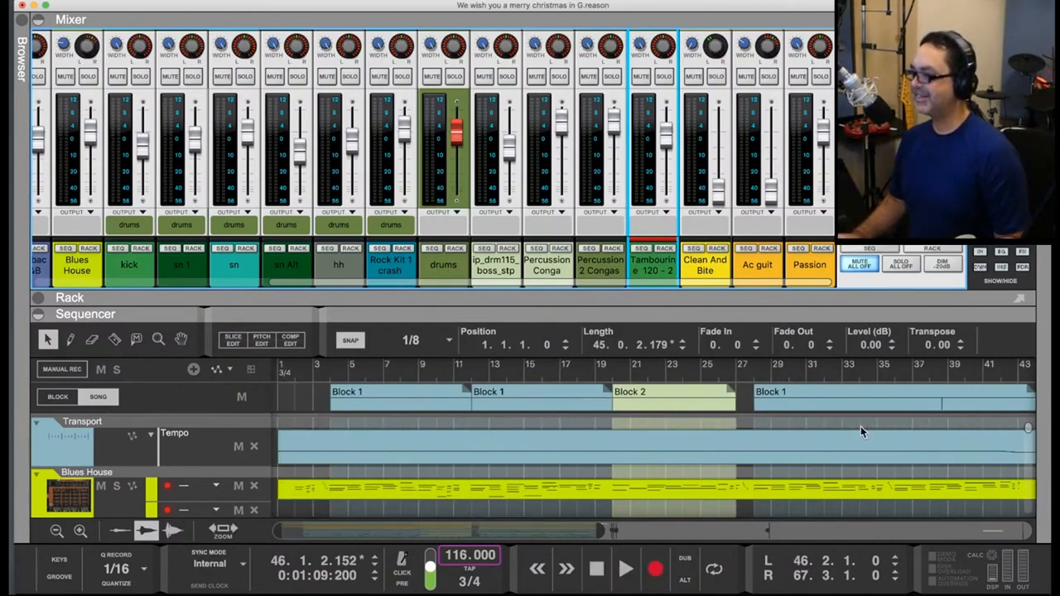